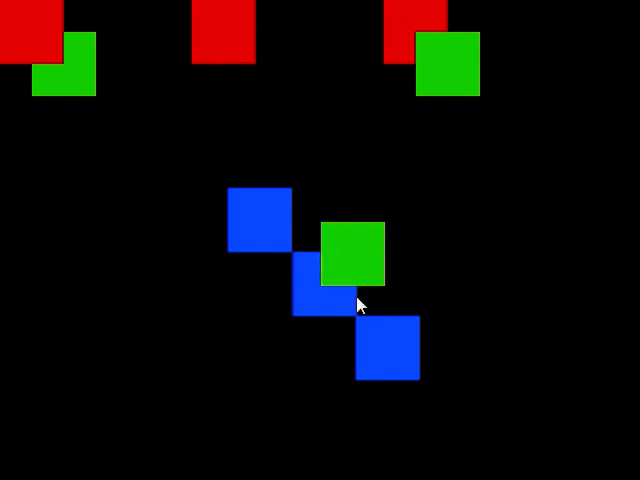
mouse_move(436, 120)
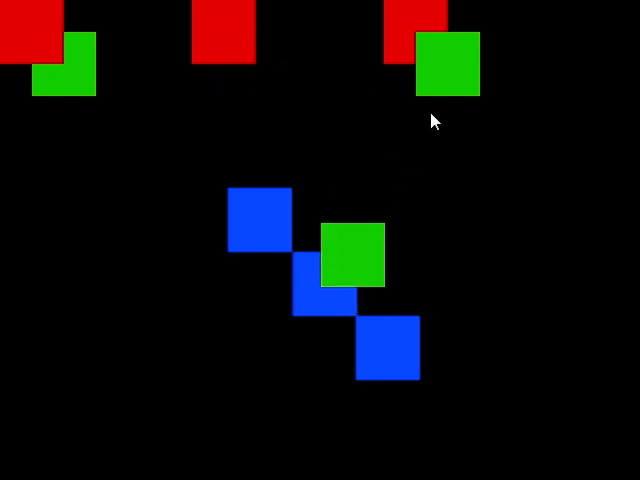